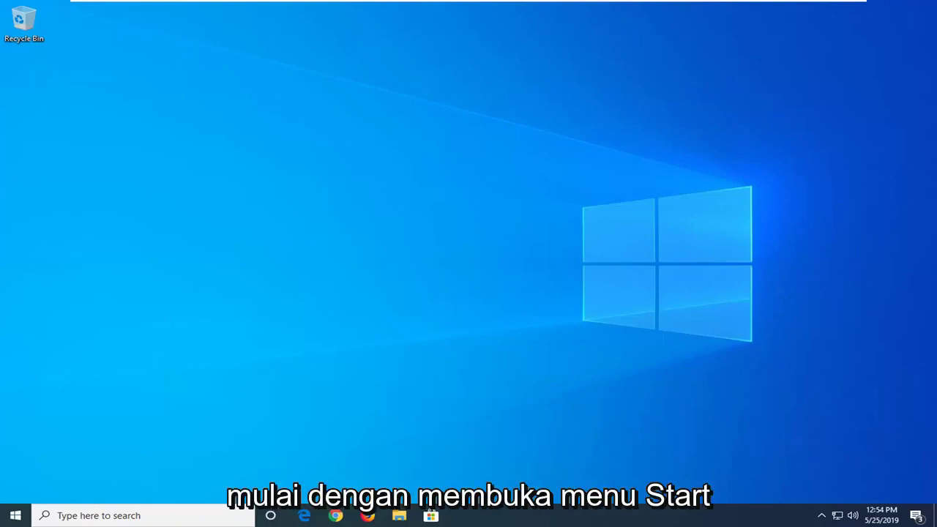
# Step: Search Start for Windows PowerShell and run it as administrator
pyautogui.click(10, 516)
pyautogui.write('windows powershell')
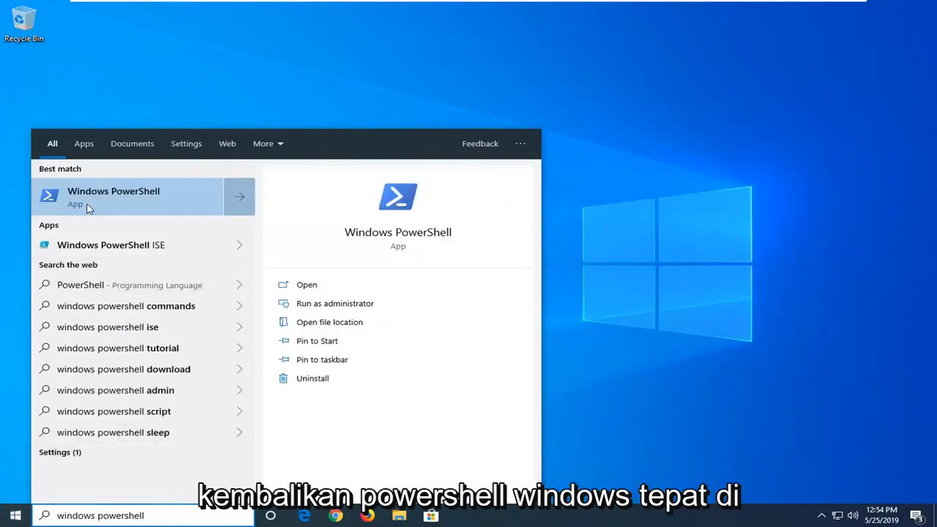
pyautogui.rightClick(114, 196)
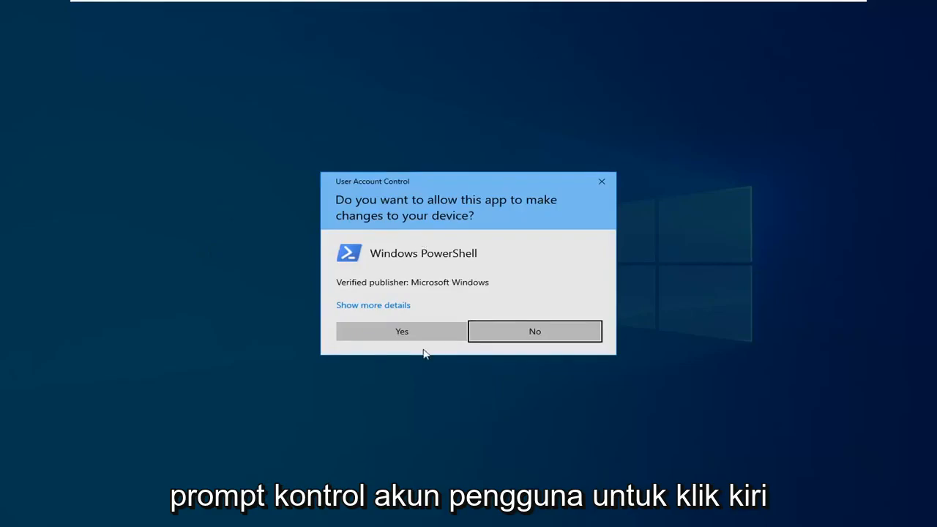
# Step: Approve the User Account Control prompt to launch an elevated PowerShell window
pyautogui.click(401, 331)
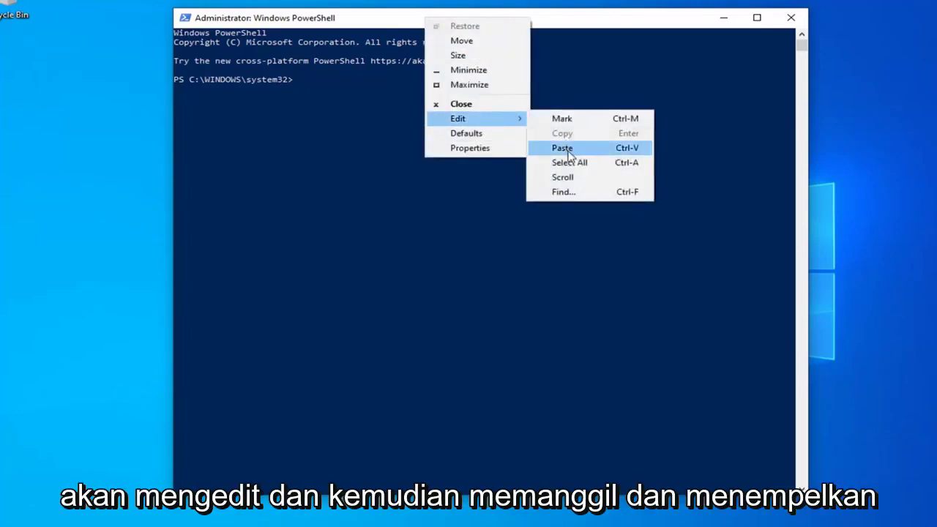
# Step: Paste and run Get-ExecutionPolicy -List to show every scope as Undefined
pyautogui.click(562, 148)
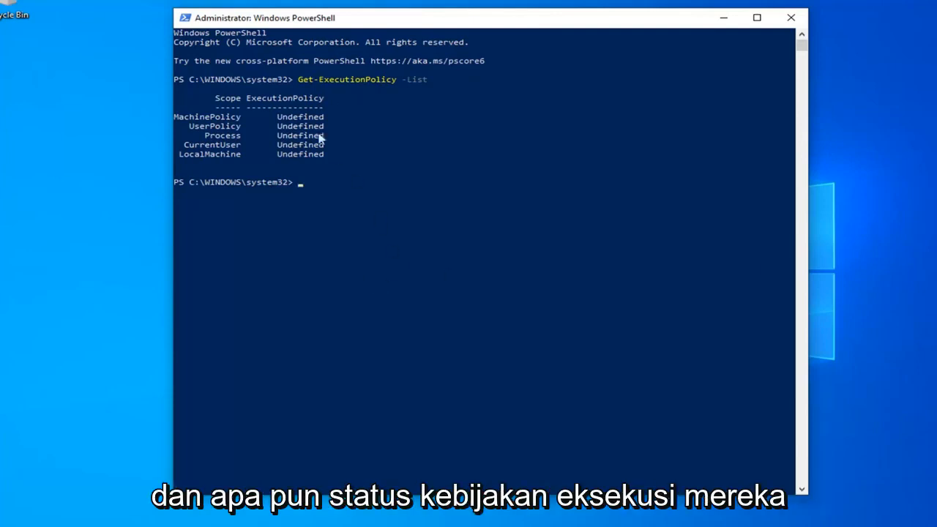
pyautogui.moveTo(306, 206)
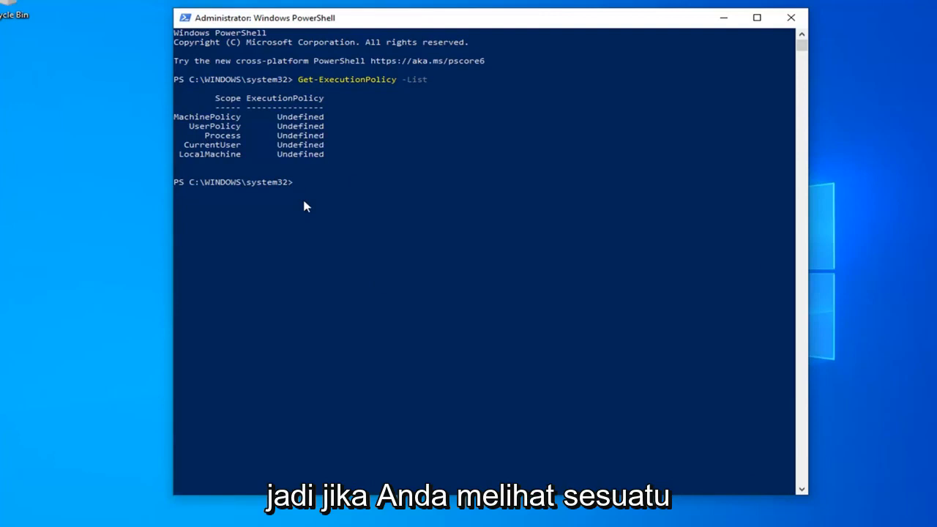
pyautogui.moveTo(332, 136)
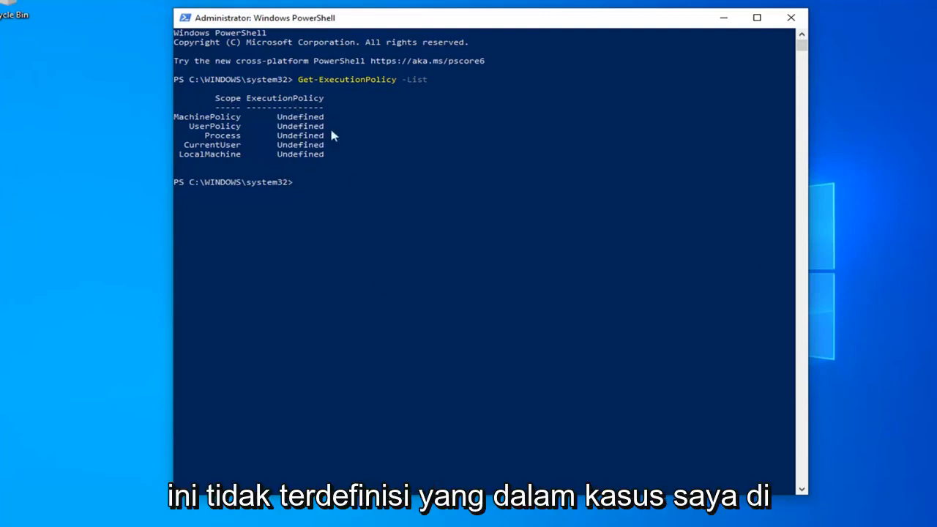
pyautogui.moveTo(346, 195)
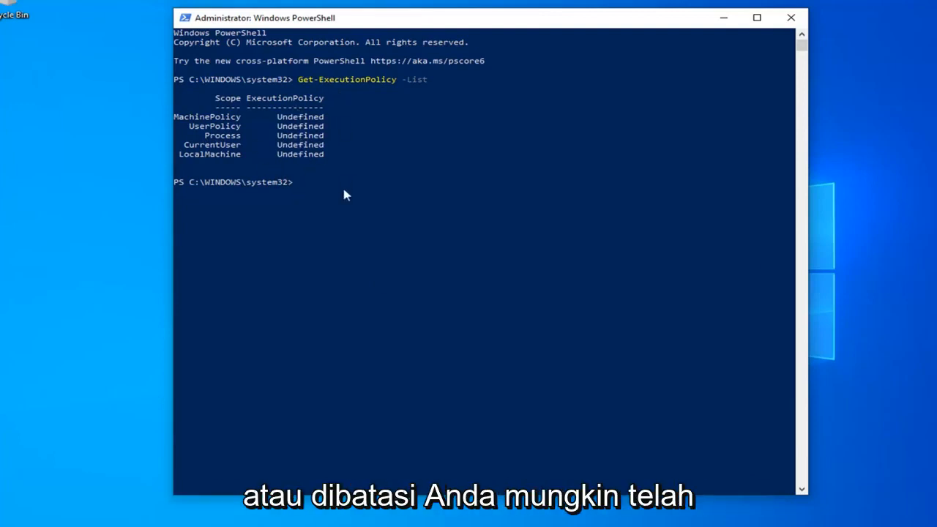
pyautogui.moveTo(315, 130)
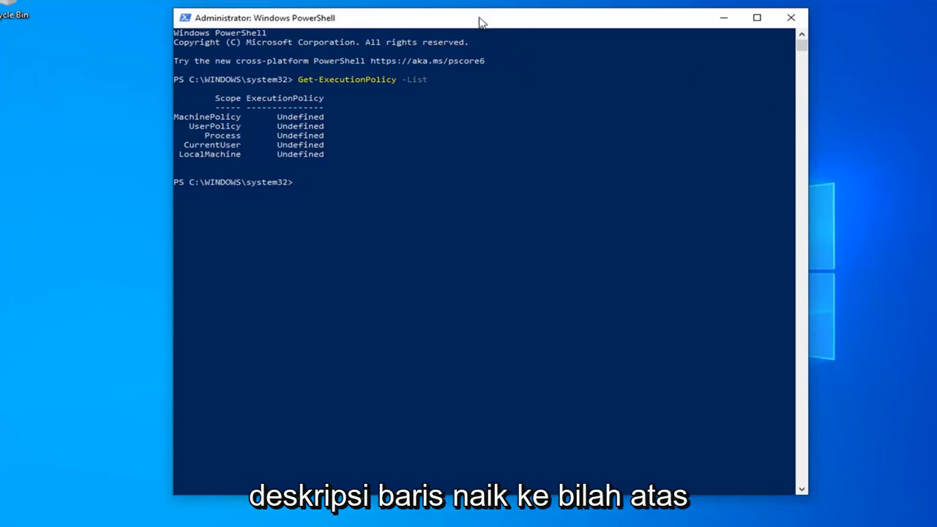
pyautogui.moveTo(463, 19)
pyautogui.write('Set-ExecutionPolicy Unrestricted')
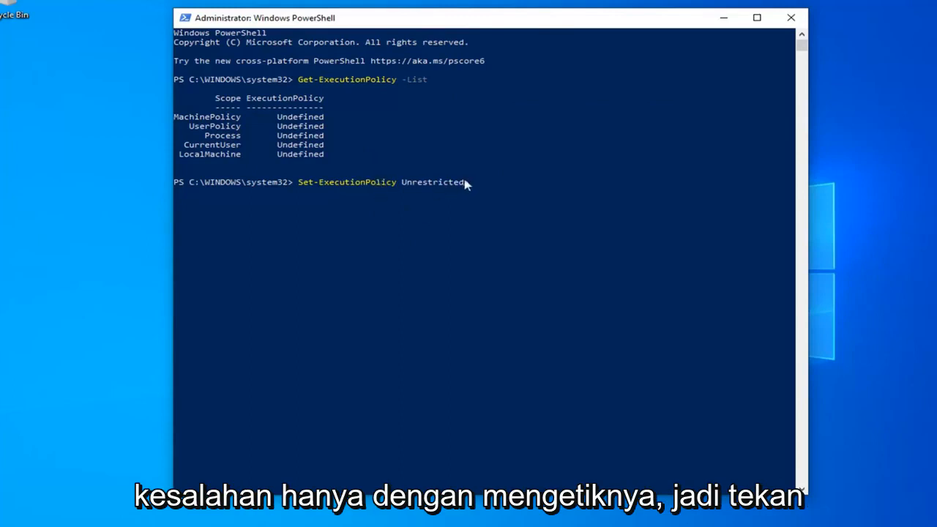
# Step: Run Set-ExecutionPolicy Unrestricted, bringing up the policy change confirmation
pyautogui.press('Enter')
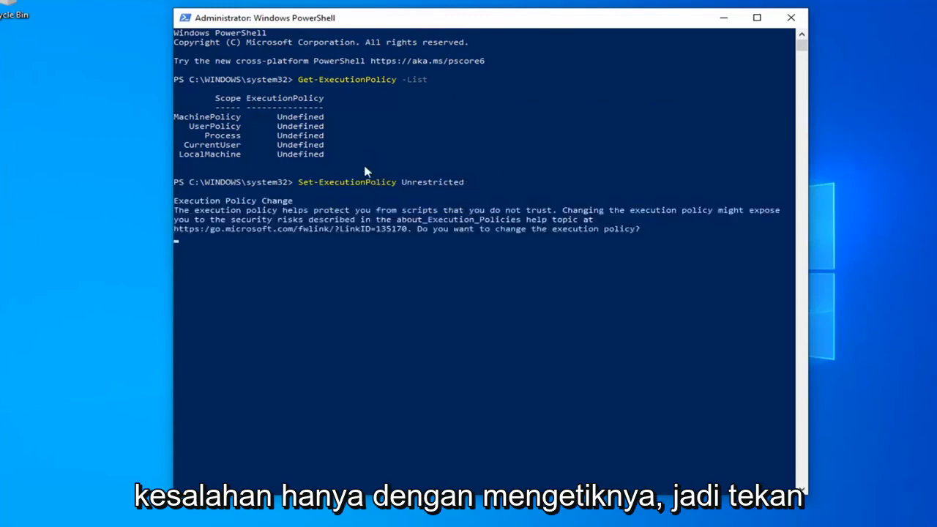
pyautogui.press('Enter')
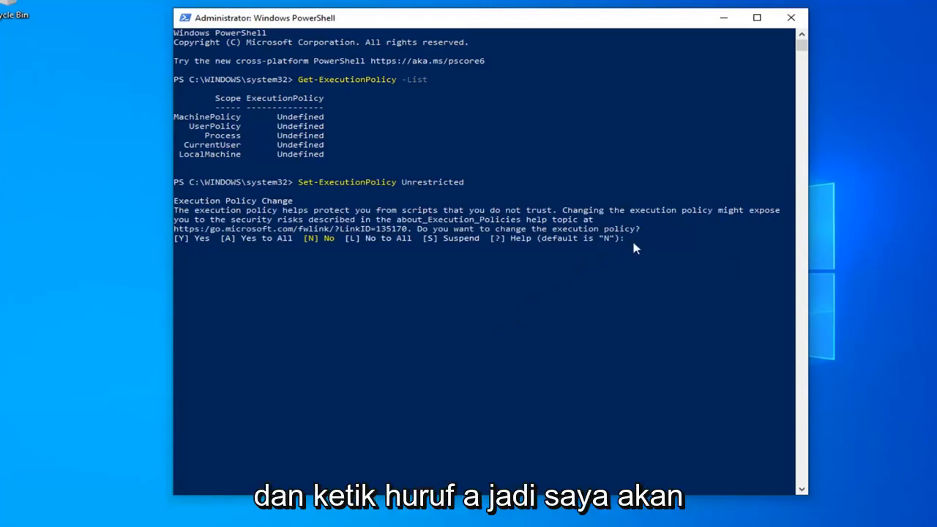
# Step: Answer the execution policy change with A (Yes to All)
pyautogui.write('A')
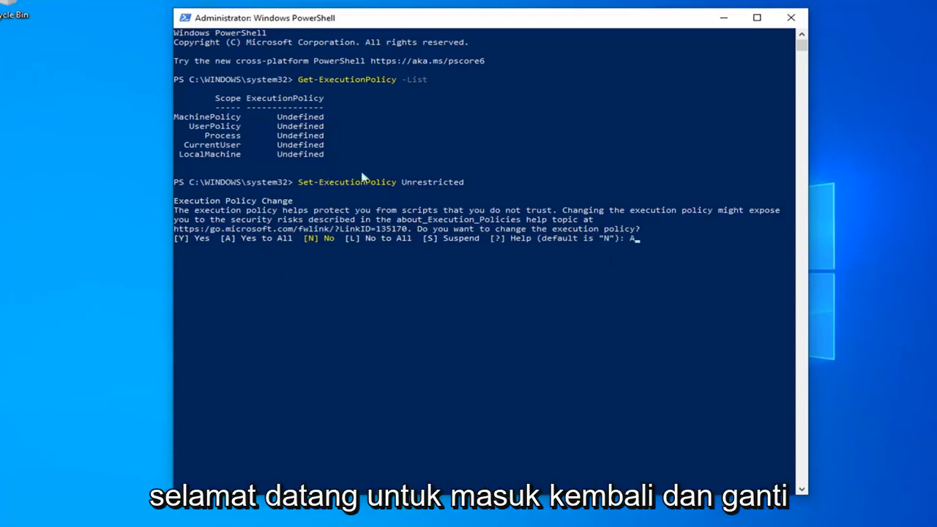
pyautogui.moveTo(505, 331)
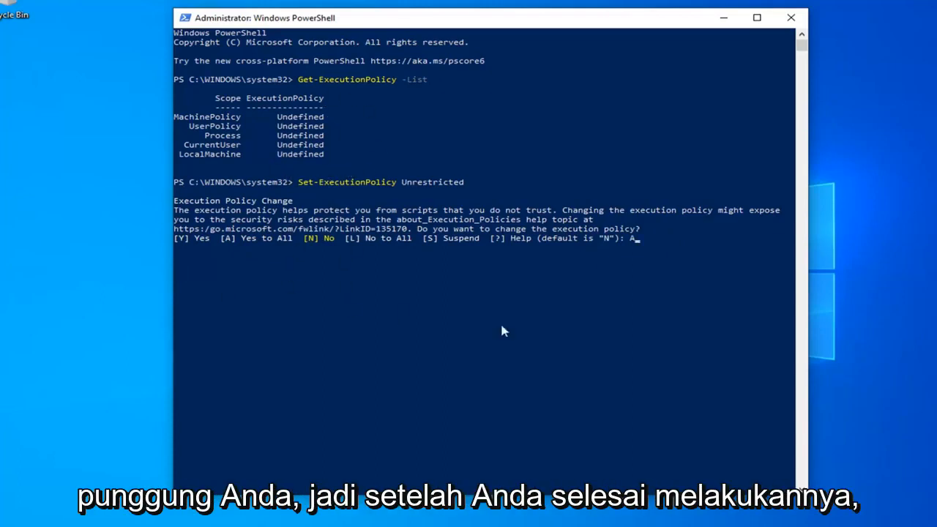
pyautogui.moveTo(227, 260)
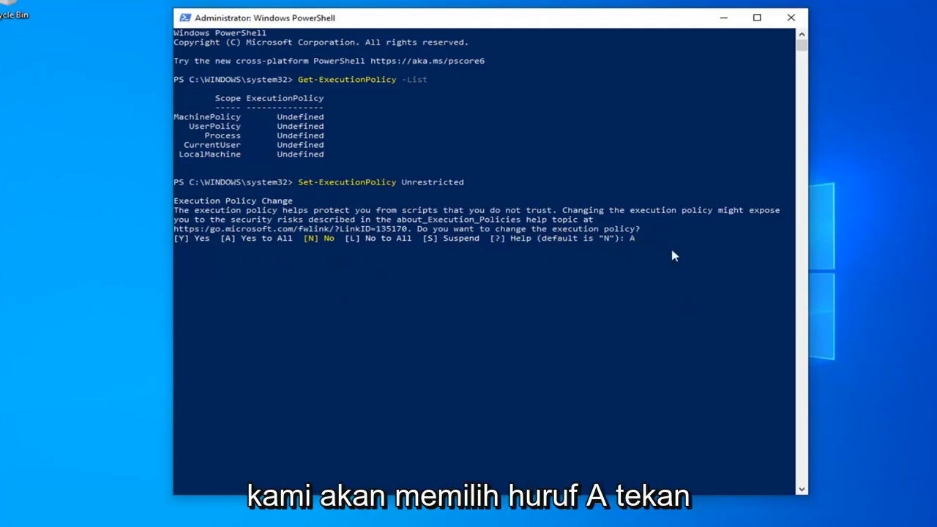
pyautogui.press('Enter')
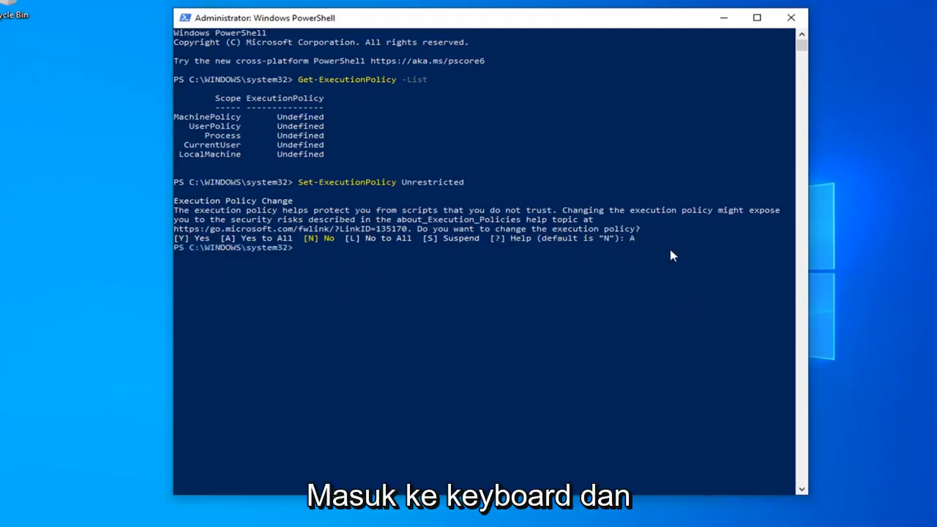
pyautogui.moveTo(641, 270)
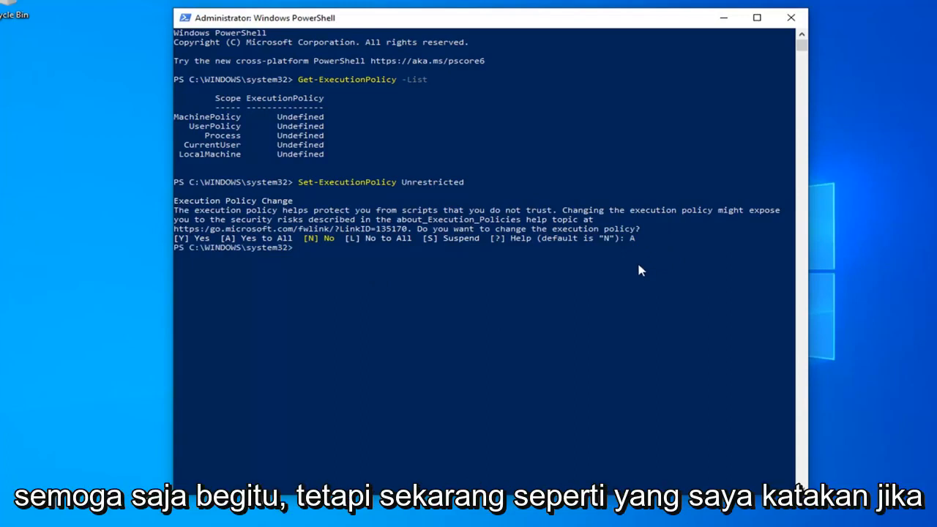
pyautogui.moveTo(390, 199)
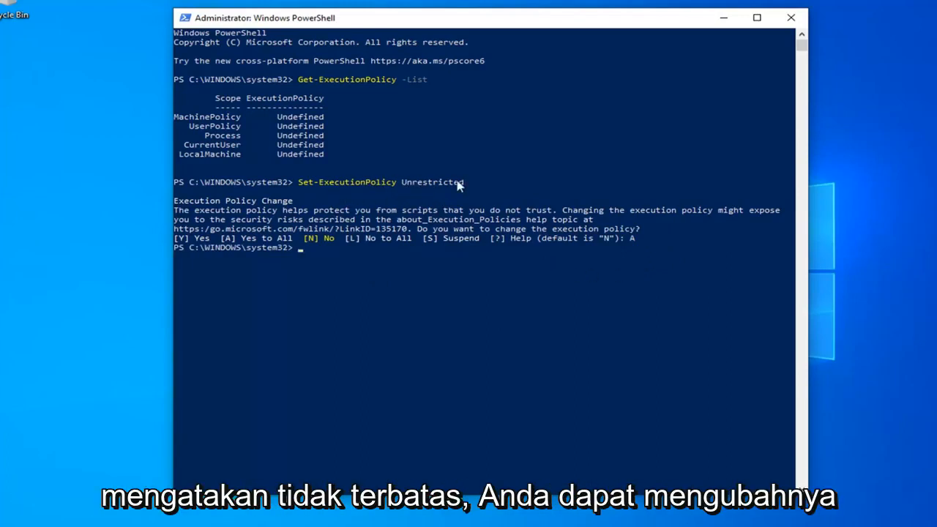
pyautogui.moveTo(443, 189)
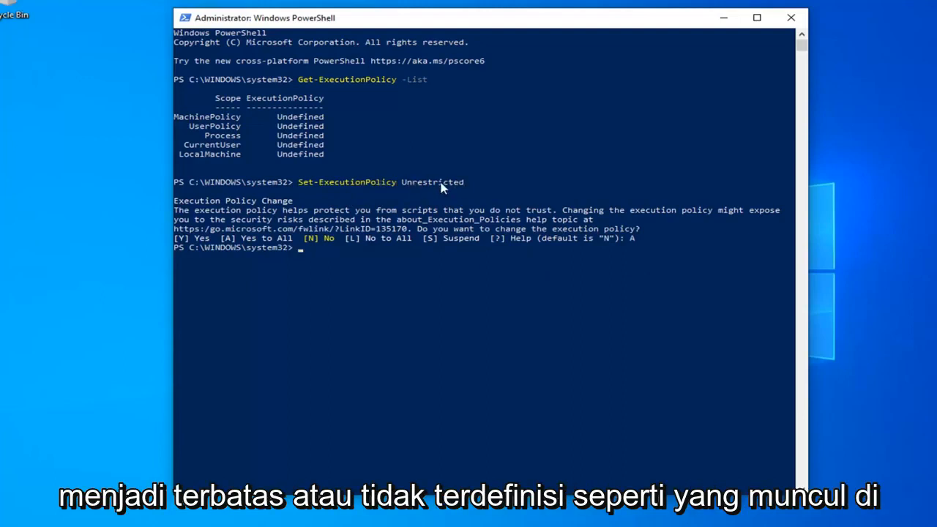
pyautogui.moveTo(304, 136)
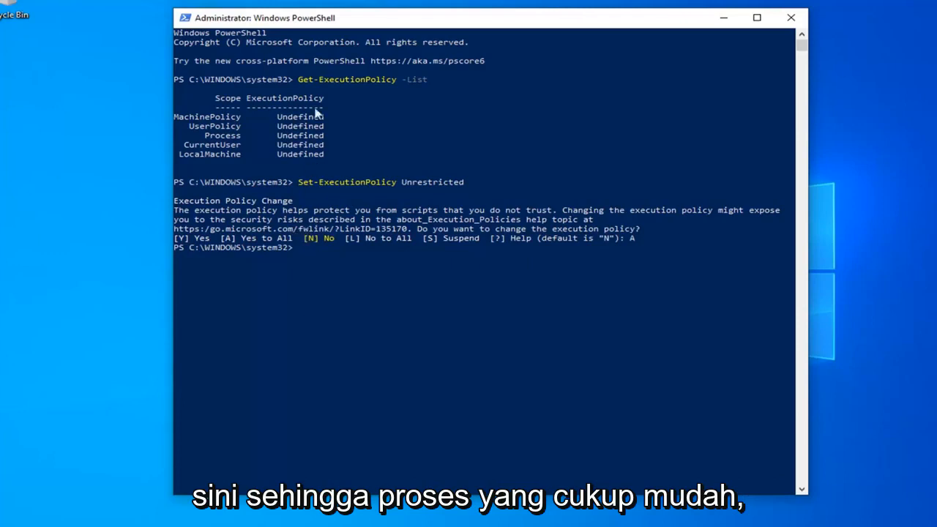
pyautogui.moveTo(355, 193)
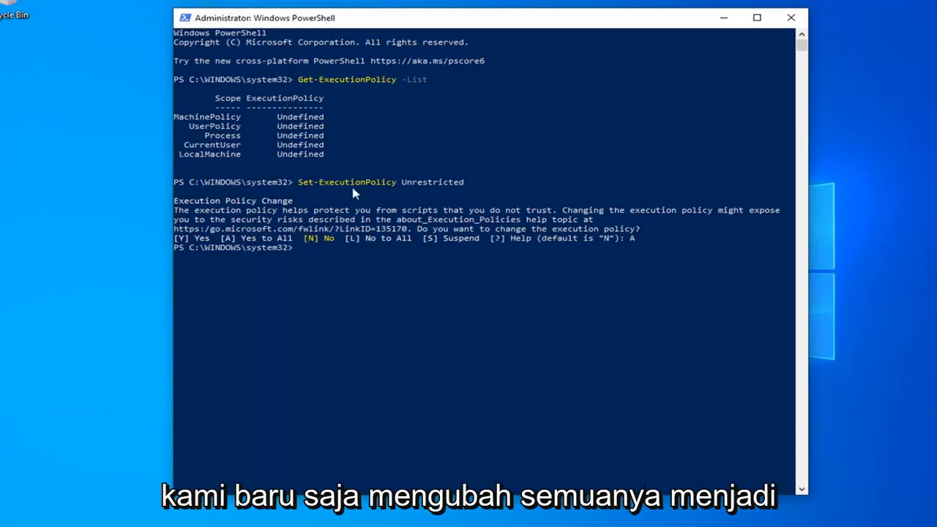
pyautogui.moveTo(456, 220)
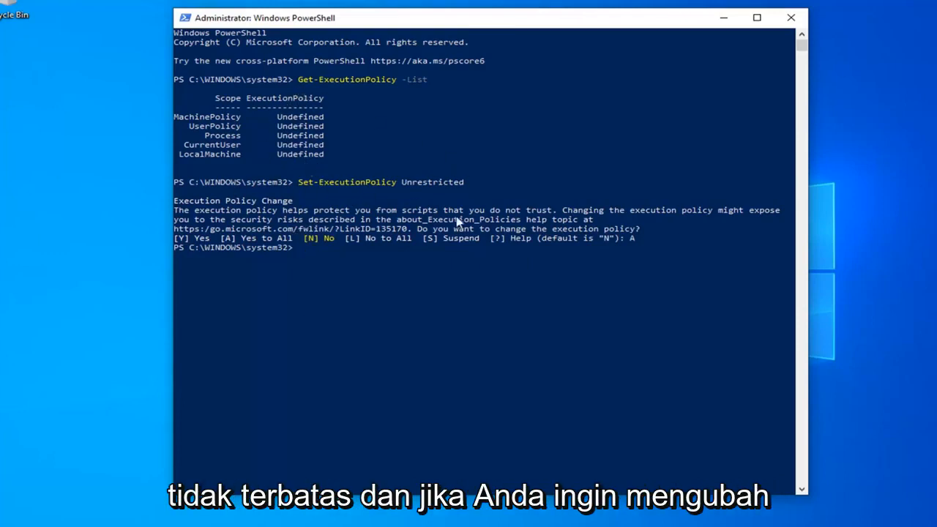
pyautogui.moveTo(317, 210)
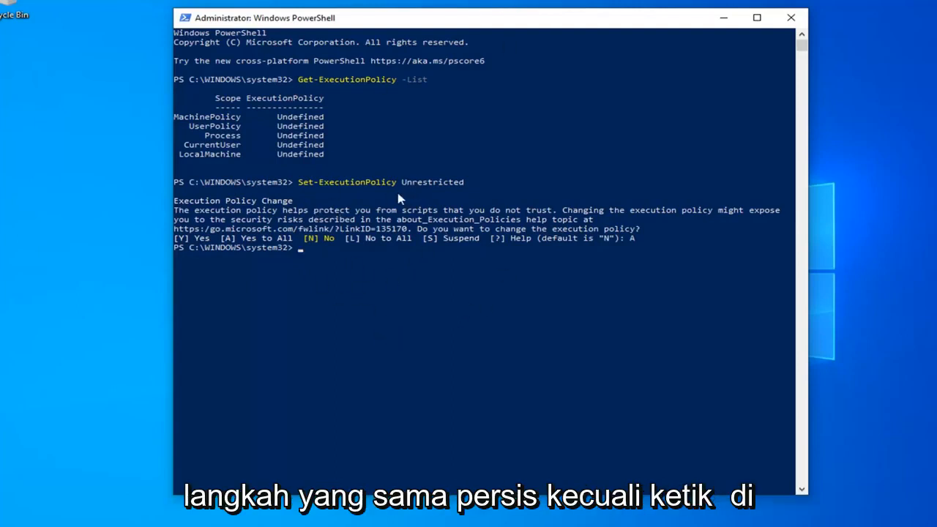
pyautogui.moveTo(440, 194)
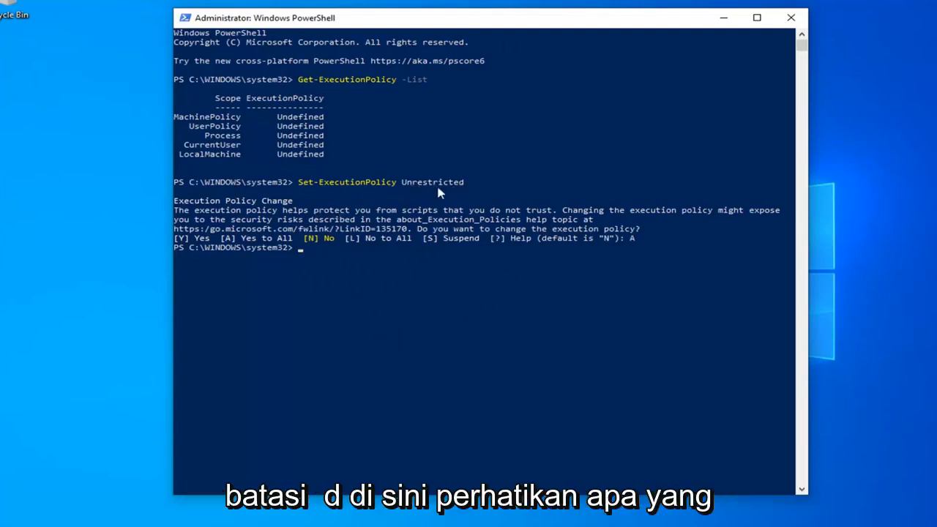
pyautogui.moveTo(674, 37)
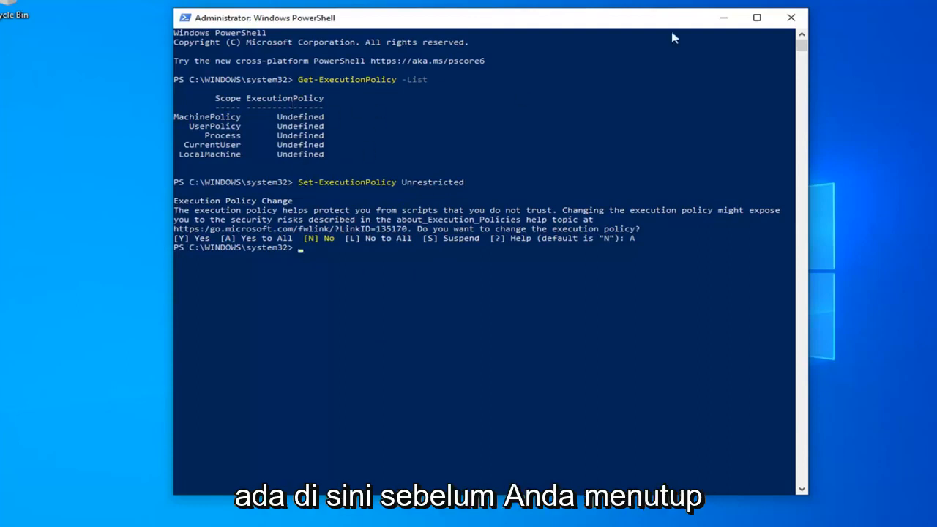
pyautogui.moveTo(301, 143)
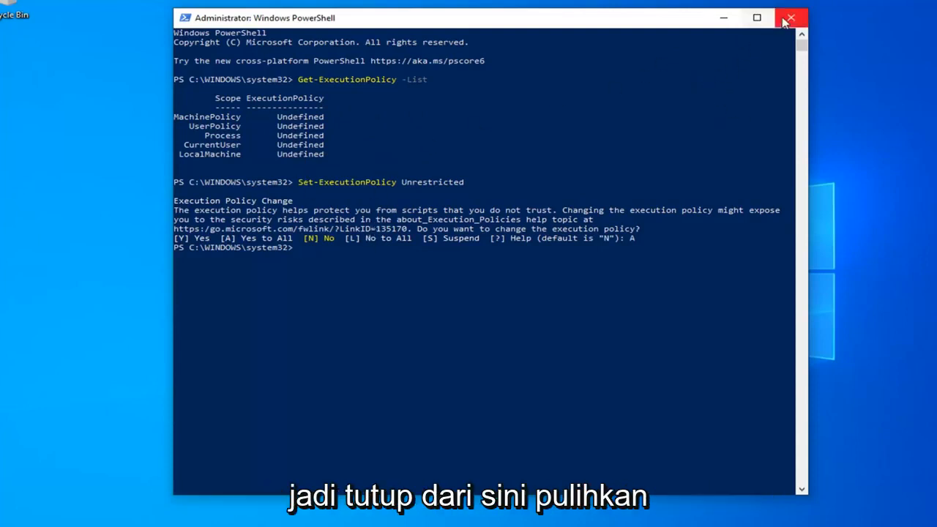
# Step: Close the Administrator PowerShell window to return to the desktop
pyautogui.click(790, 16)
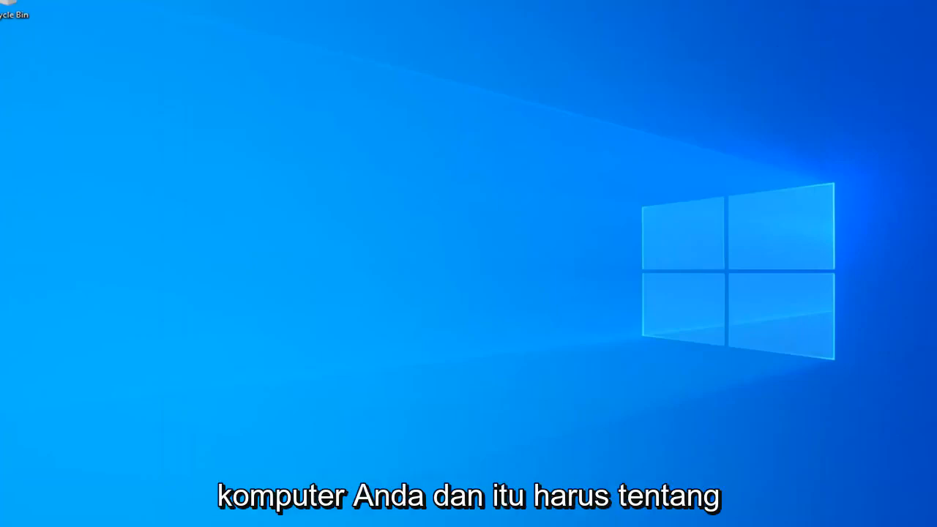